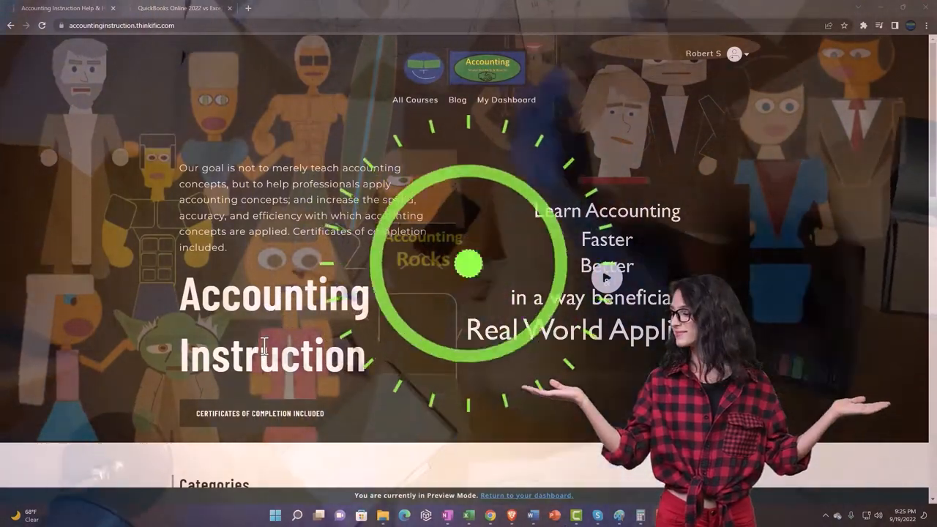
Step: Scroll the Thinkific home page down to the course categories section
scroll("down", 3)
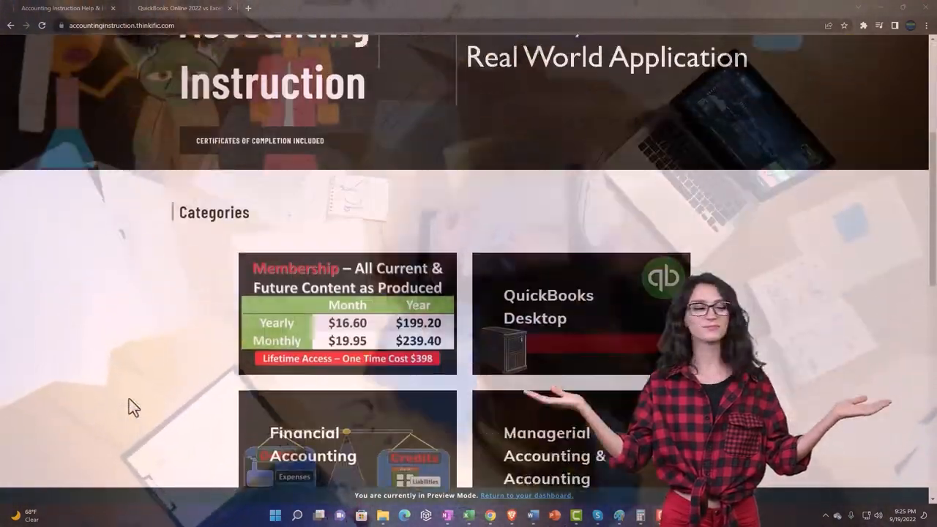
scroll("down", 3)
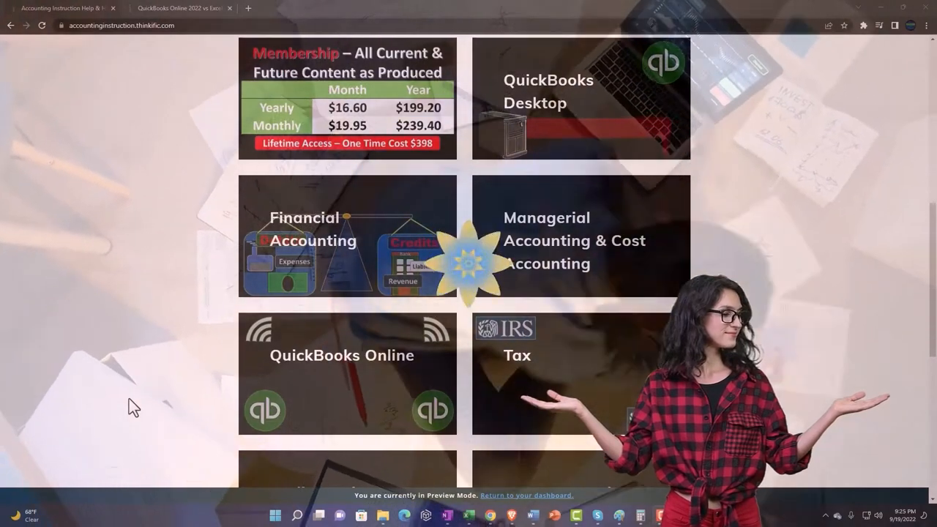
scroll("down", 3)
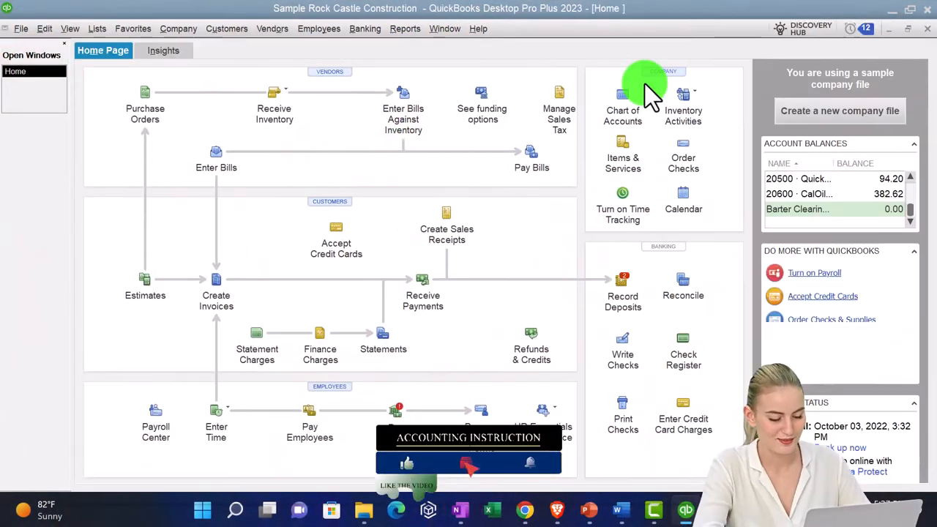
left_click(70, 29)
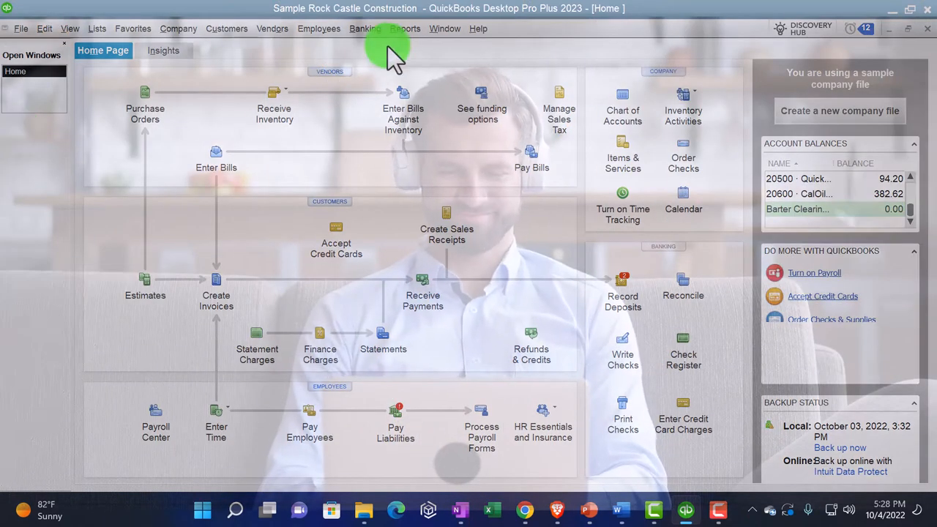
Step: Open Reports > Report Center on the Memorized tab showing Client Month End Reports
left_click(402, 29)
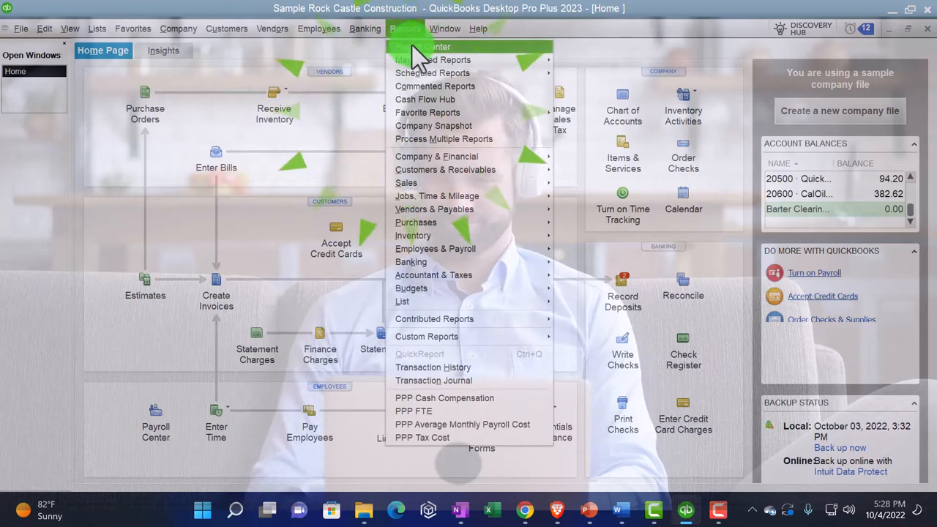
left_click(427, 46)
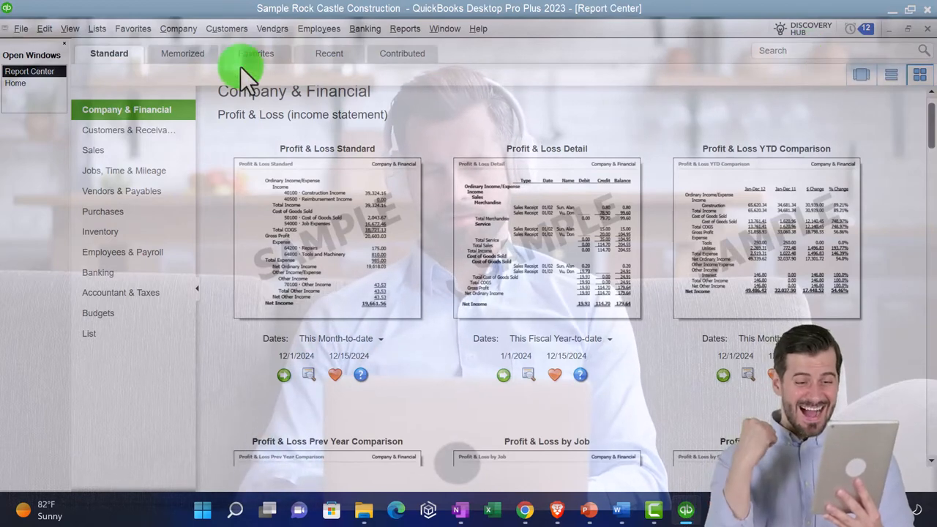
left_click(183, 53)
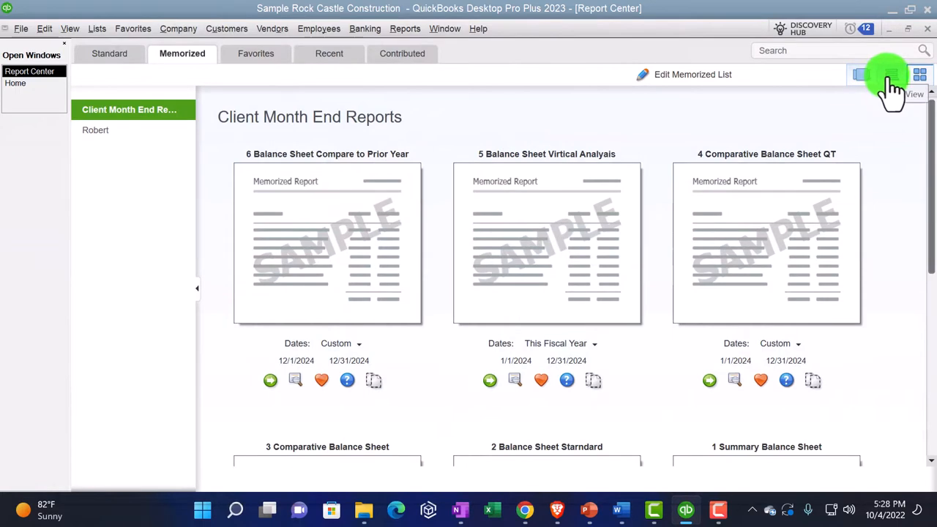
Step: Switch the memorized Client Month End Reports to List View and scroll through the rows
left_click(889, 73)
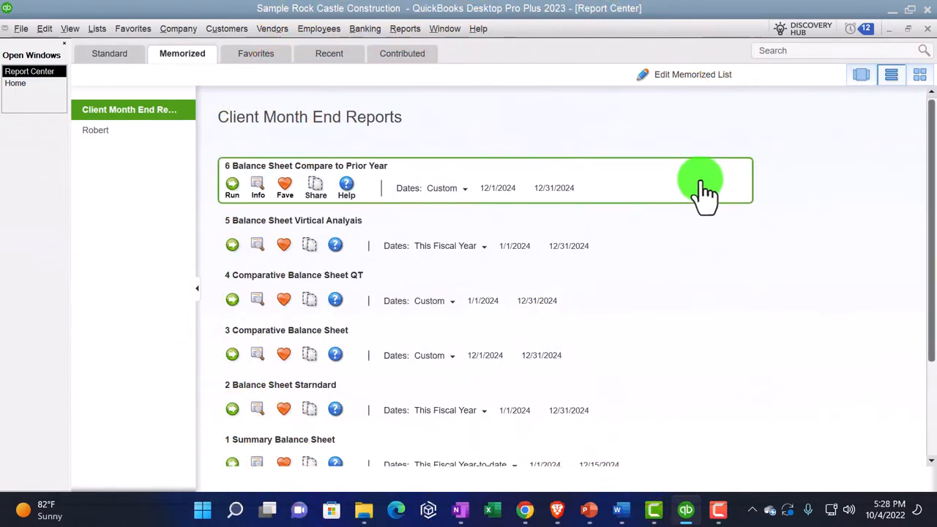
scroll("down", 3)
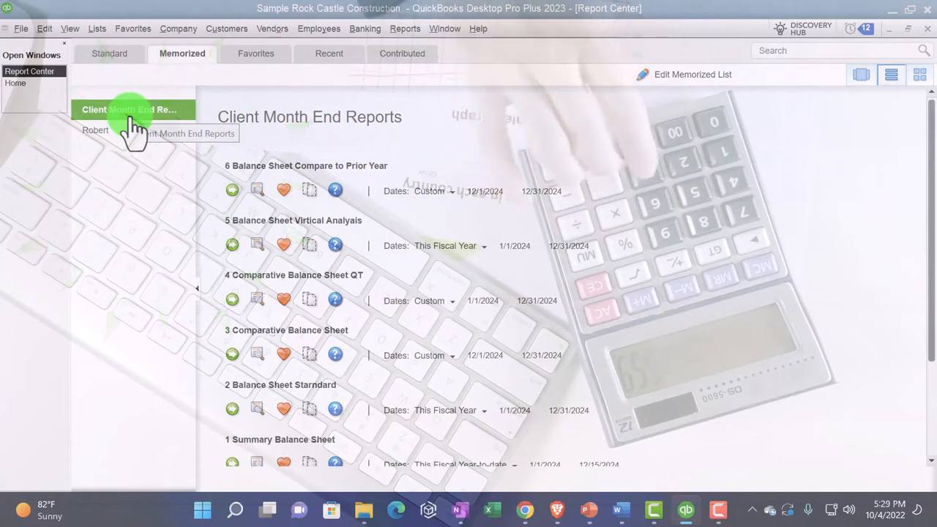
mouse_move(564, 125)
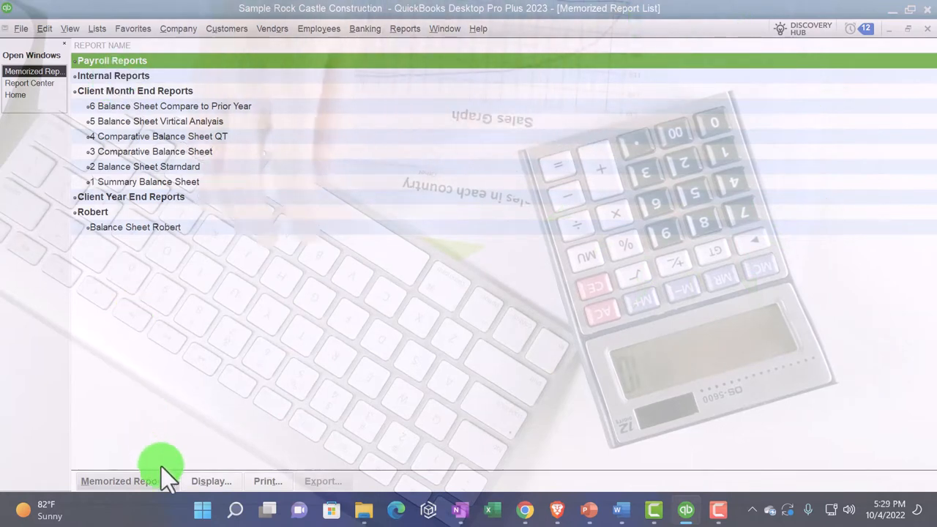
Step: Open Edit Memorized List to manage the memorized report groups
left_click(131, 481)
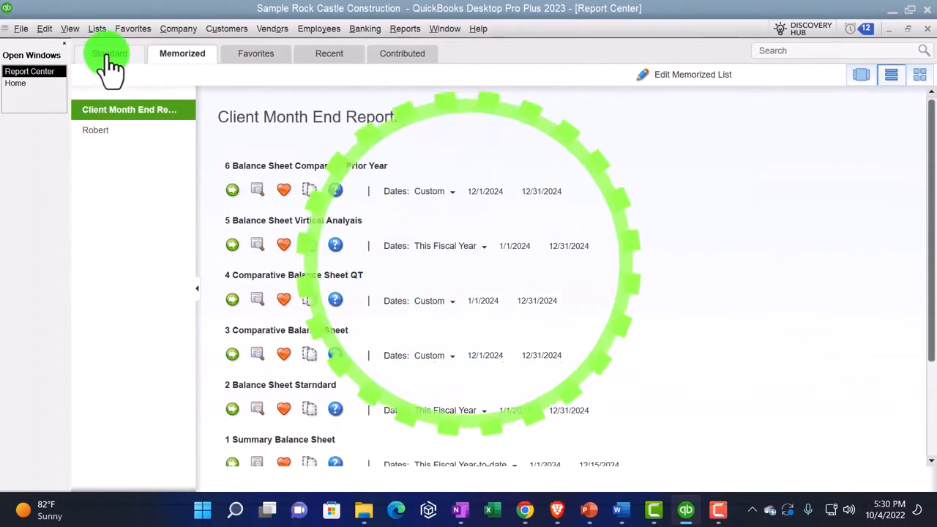
Step: Refresh the Memorized tab via Standard, then run 1 Summary Balance Sheet
left_click(108, 53)
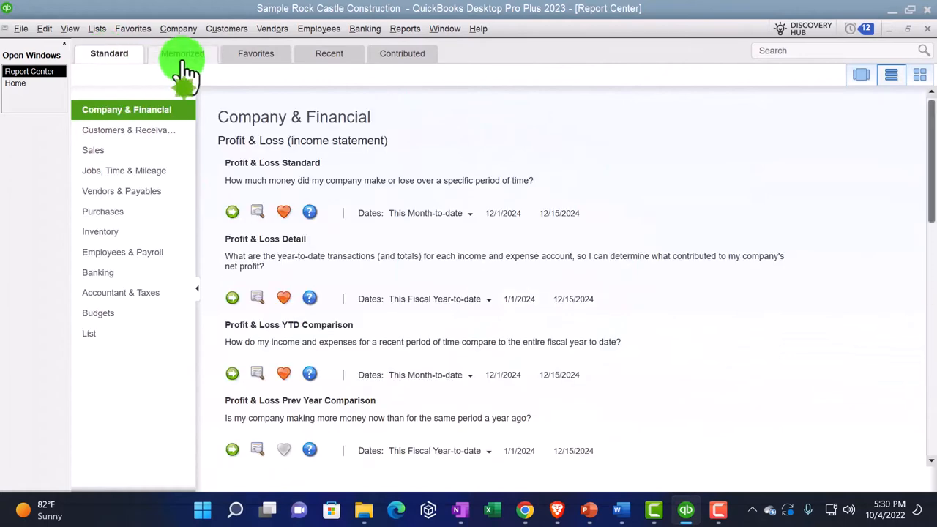
left_click(181, 54)
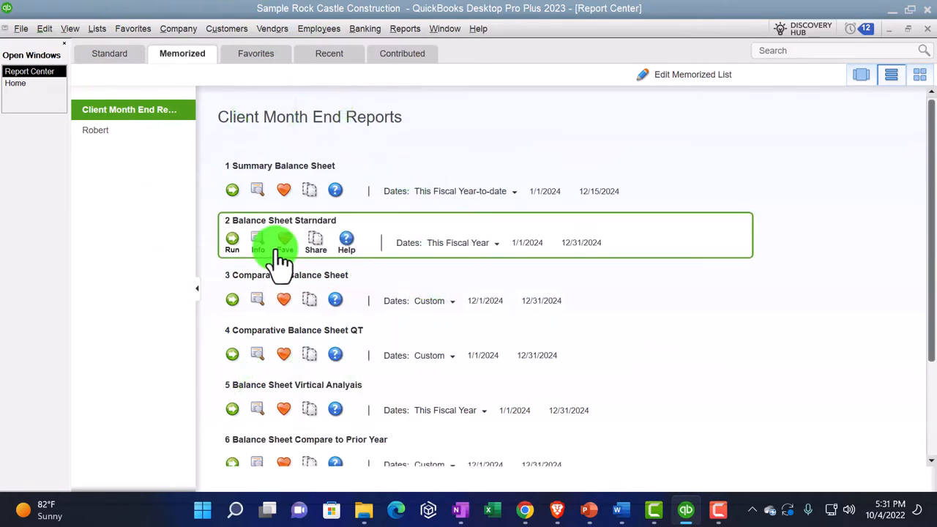
mouse_move(235, 197)
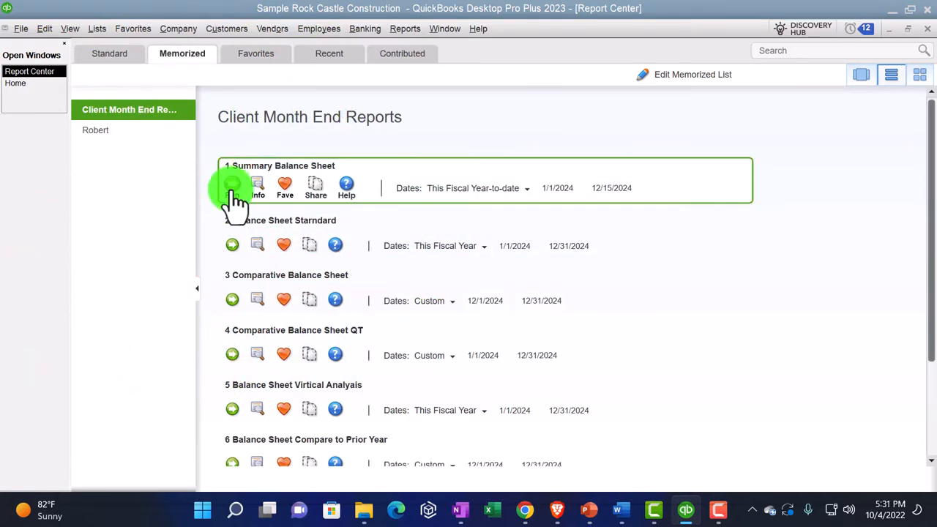
left_click(233, 183)
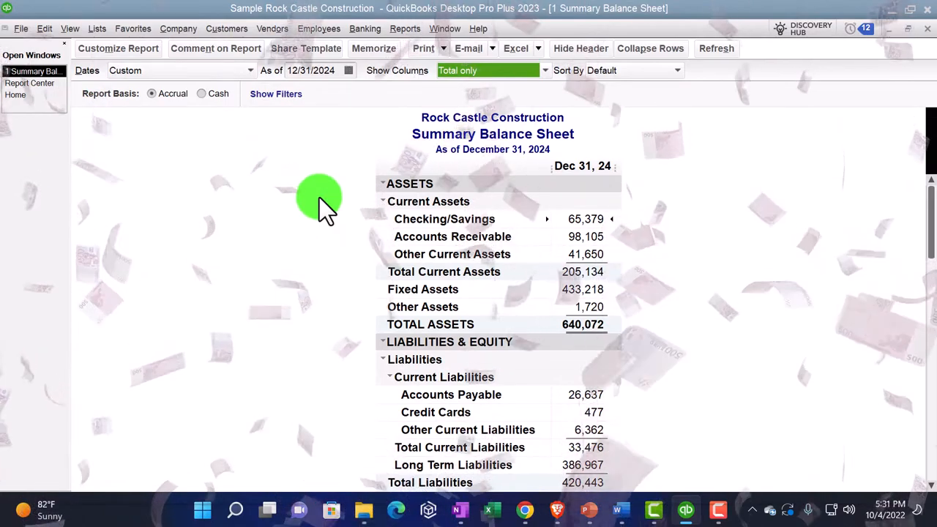
Step: Review the Summary Balance Sheet as of December 31, 2024, totalling 640,072 in assets
left_click(418, 48)
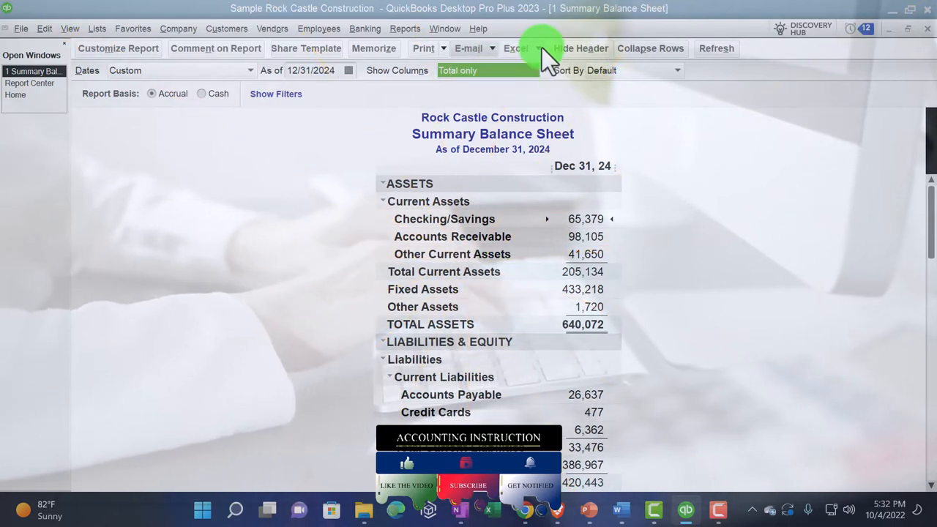
Step: Show the Excel export choices: create a new worksheet or update an existing one
left_click(517, 49)
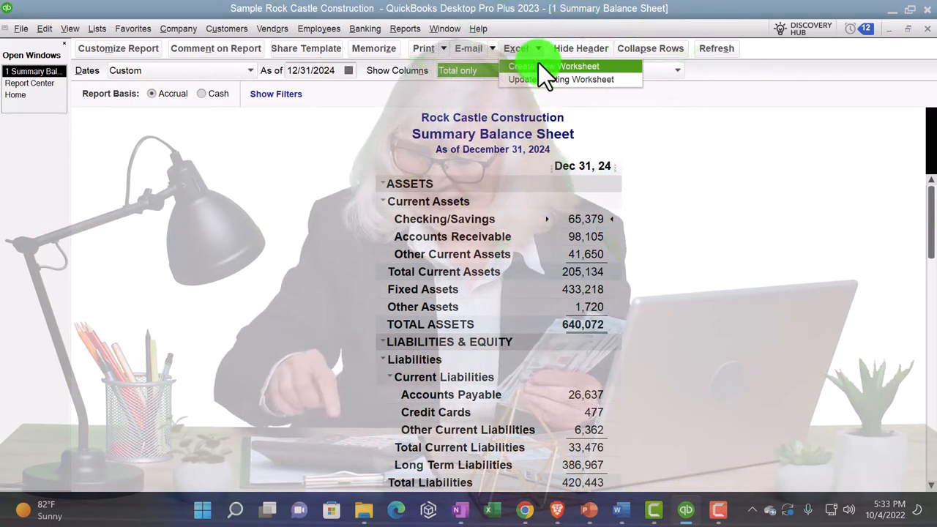
Step: Open the Print Reports dialog for the Summary Balance Sheet, set for all pages
left_click(421, 48)
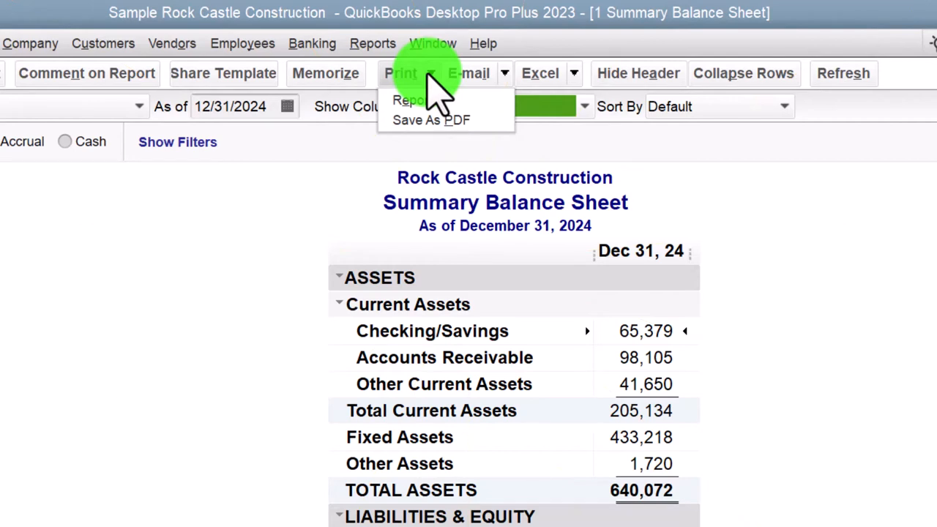
left_click(410, 100)
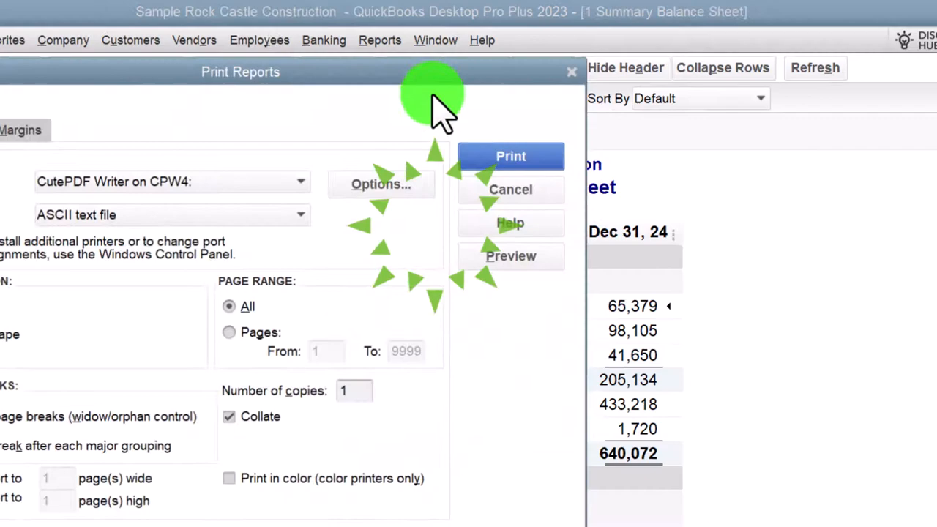